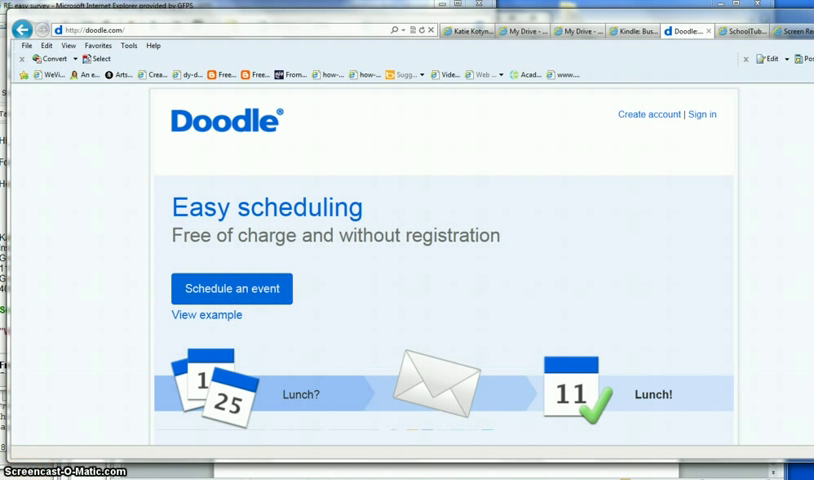
Start a new poll titled 'My Event' and begin entering the location 'Great Falls Office'.
click(231, 288)
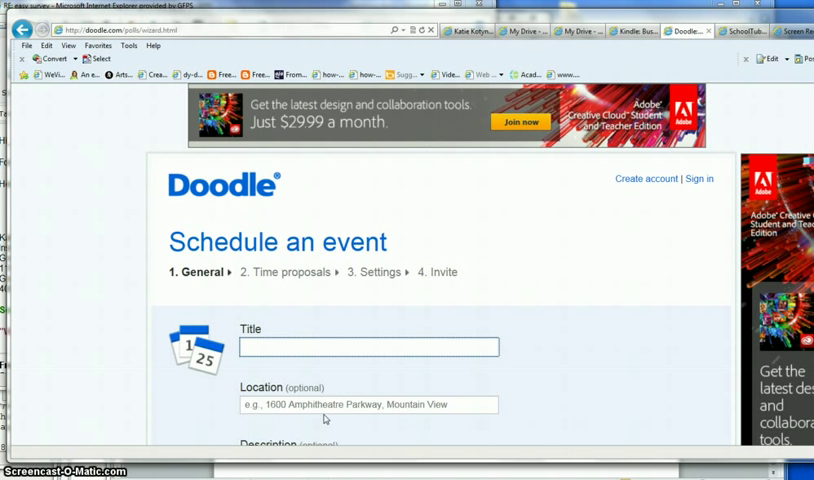
text(My)
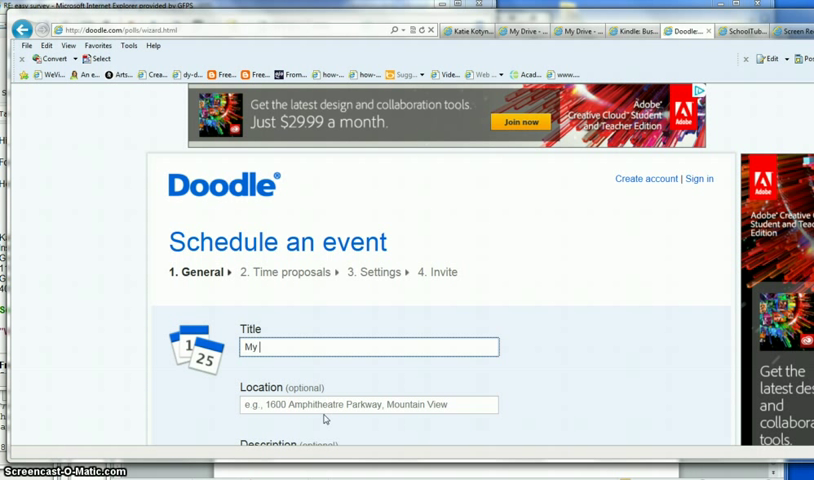
text(Event)
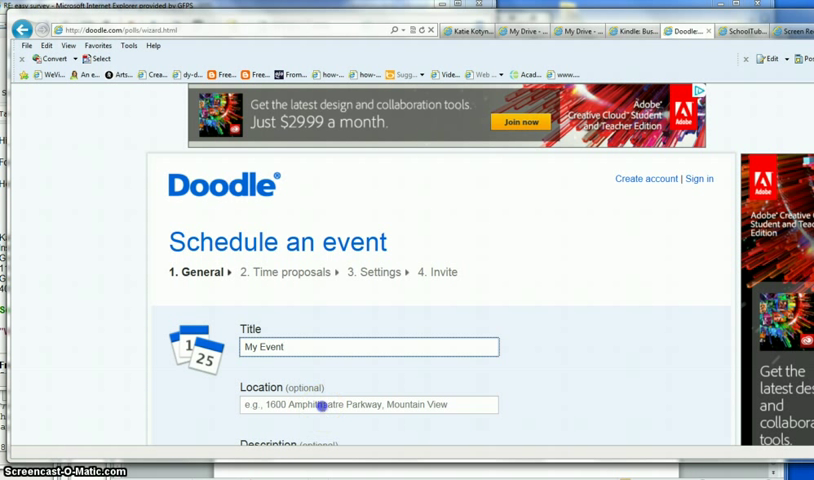
click(368, 404)
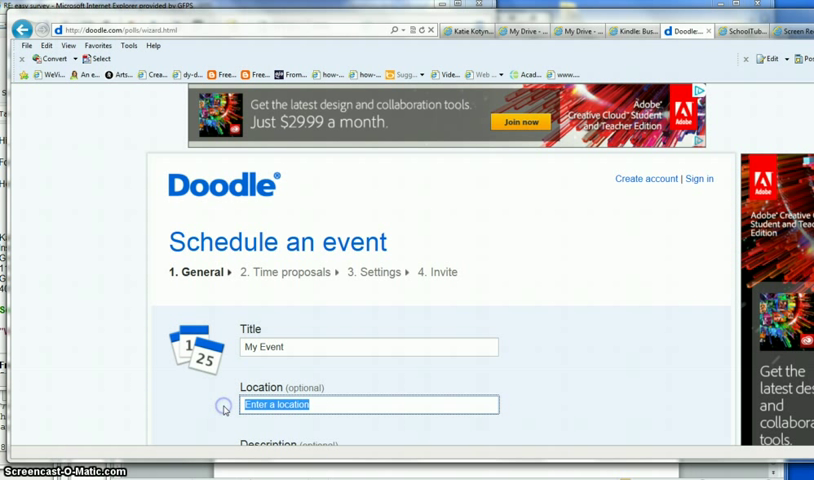
text(Great Falls Office)
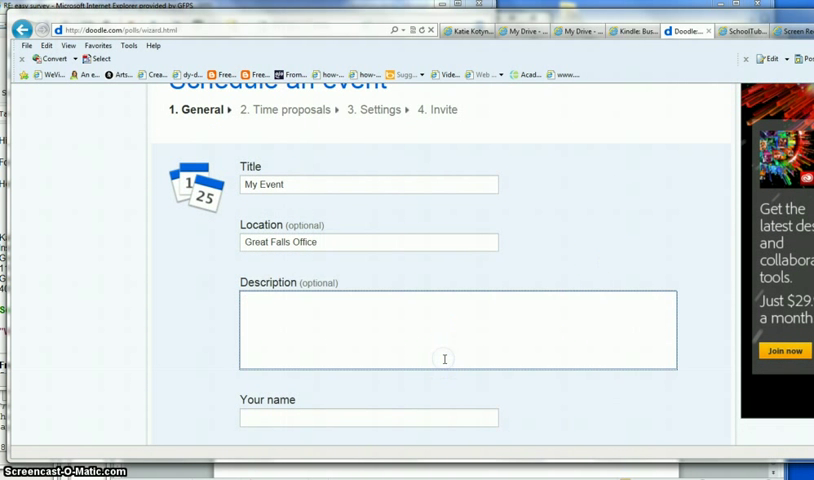
Add the description asking invitees to pick their available dates.
text(Please pic)
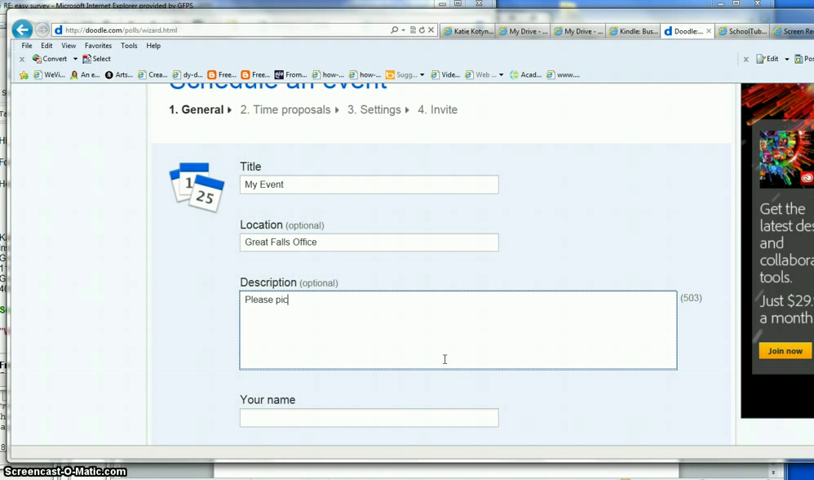
text(k your)
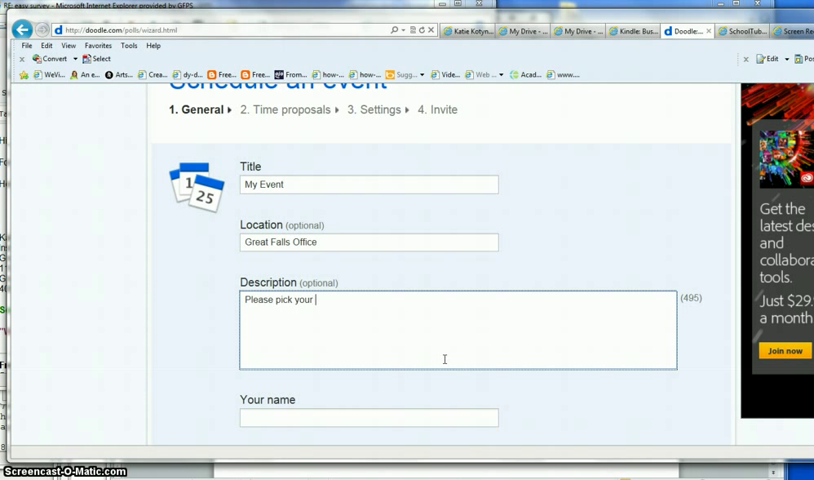
text(the dates)
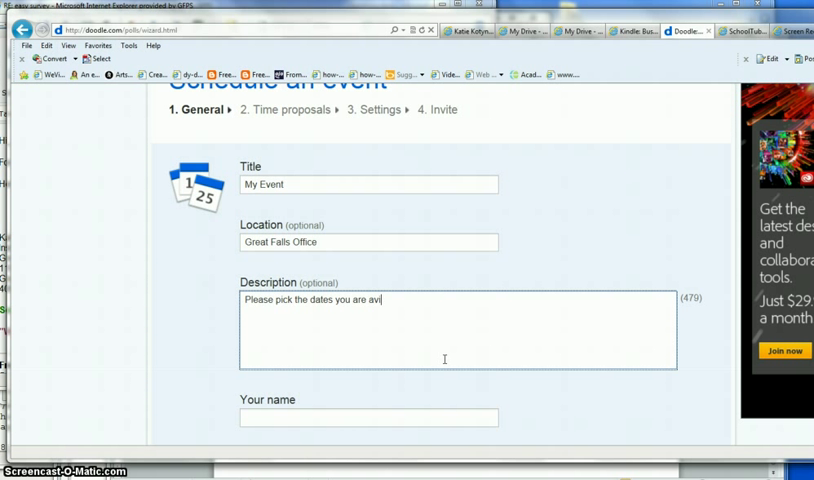
text(lable.)
click(368, 417)
text(Kia)
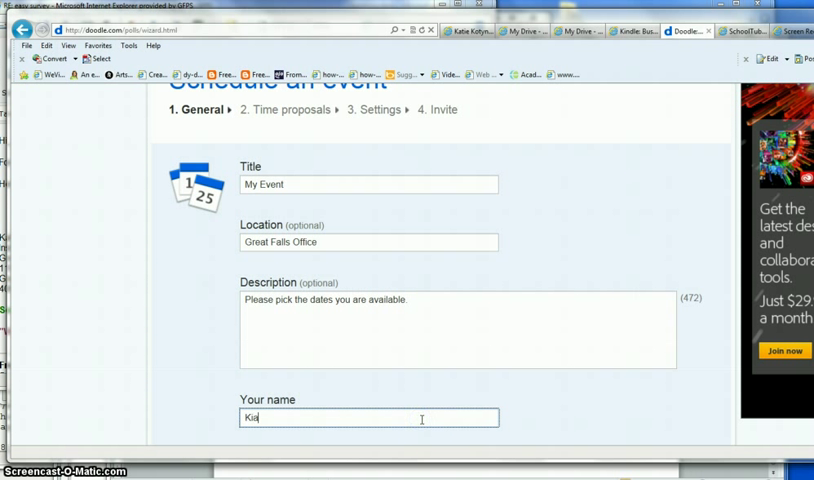
Enter organiser Katie Kotynski's name and e-mail, then advance to date selection.
text(Kaite)
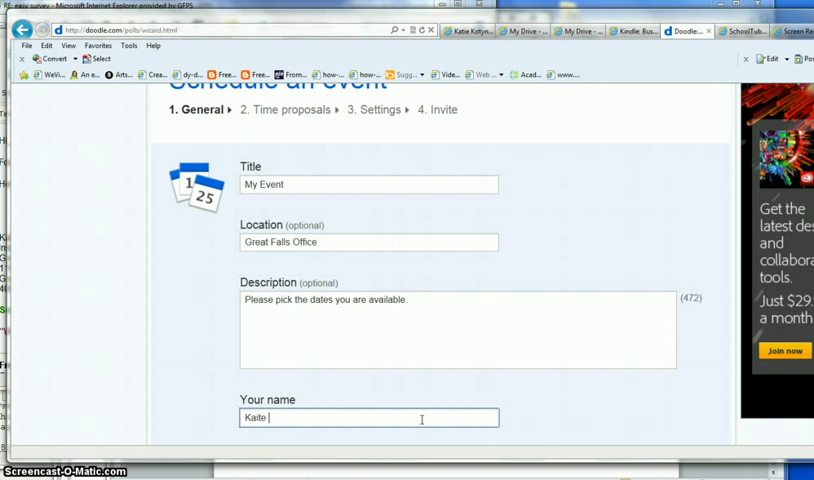
text(Kotynski)
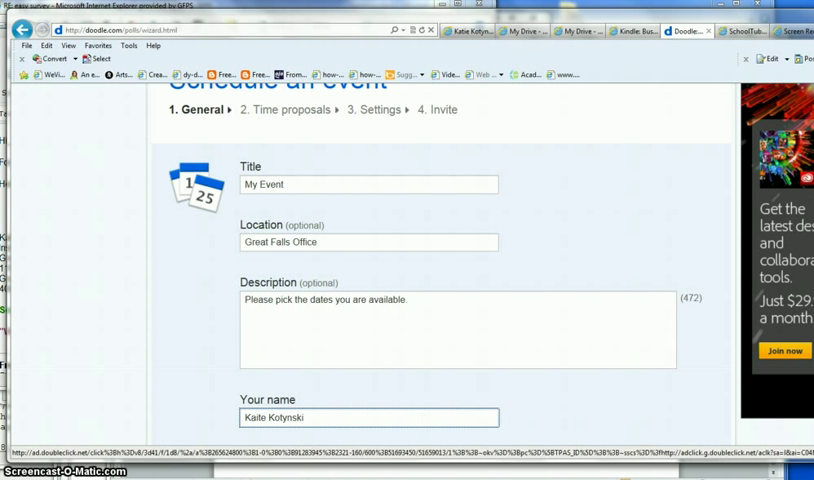
scroll(down, 3)
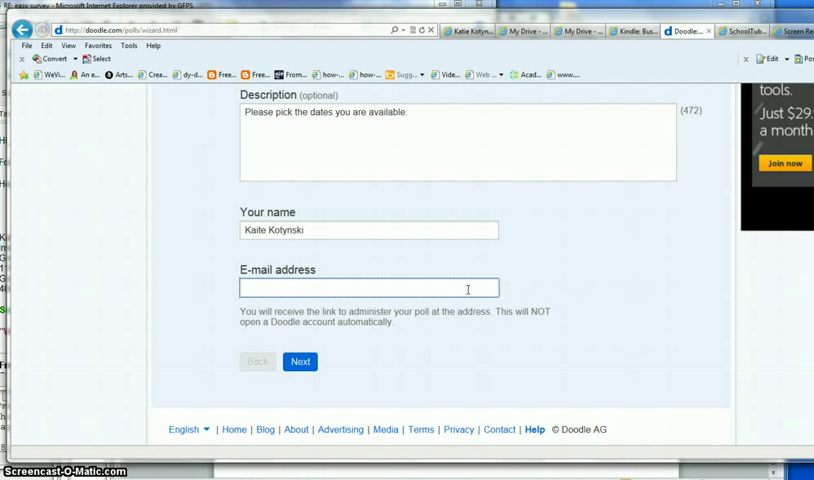
text(Katie_koty)
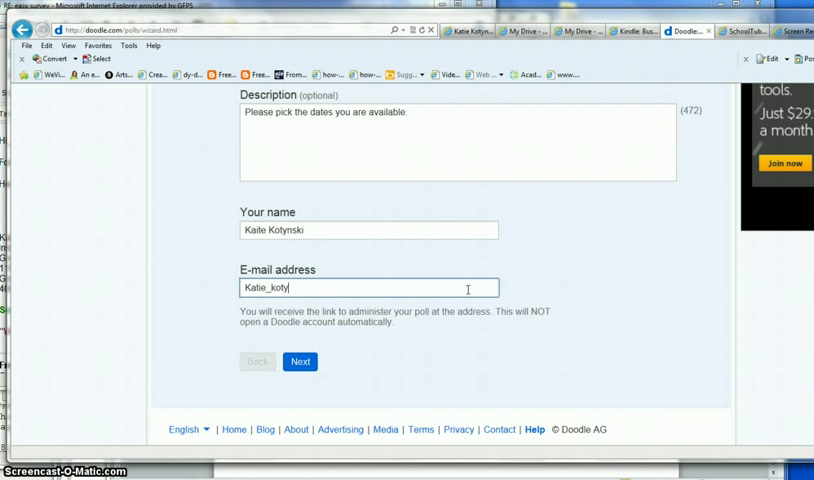
text(nski)
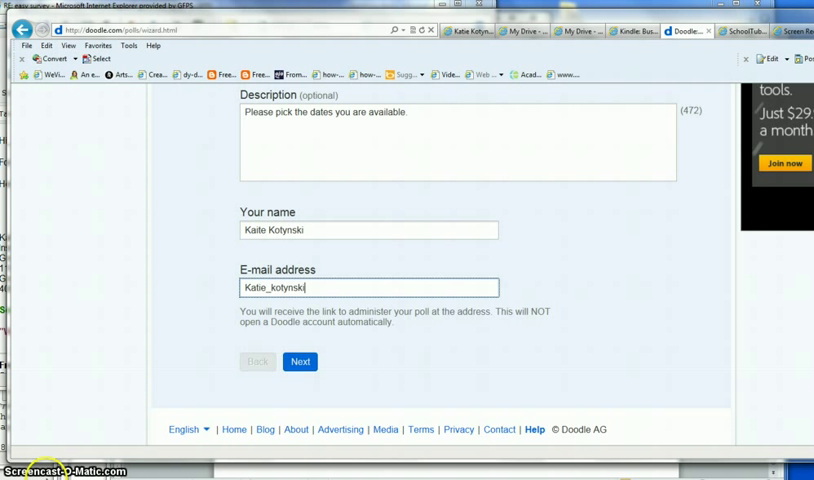
click(299, 361)
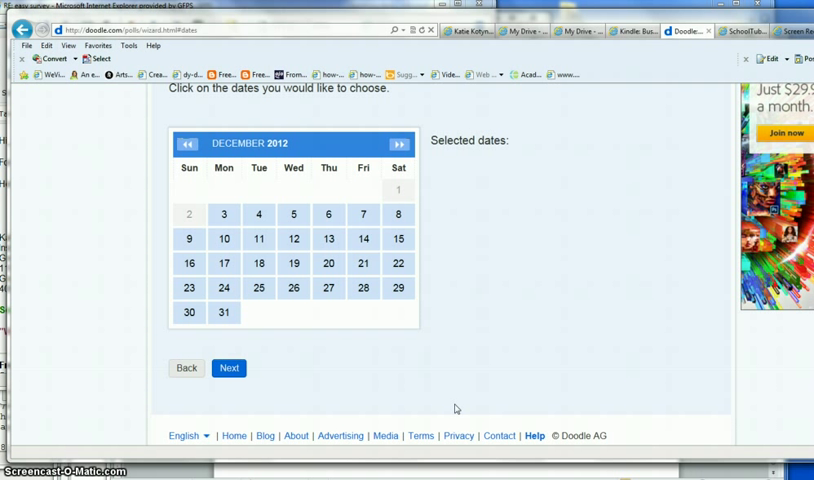
mouse_move(438, 267)
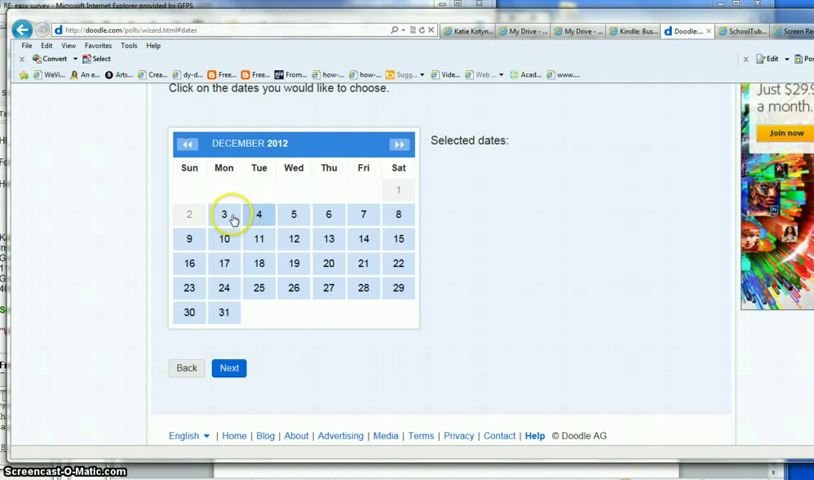
Propose December 3, 11, 13 and 21, 2012 and advance to the times step.
click(258, 239)
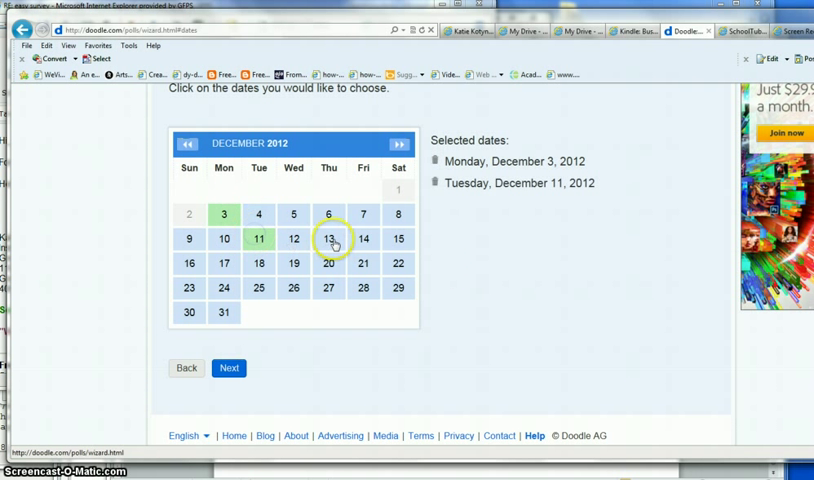
click(363, 263)
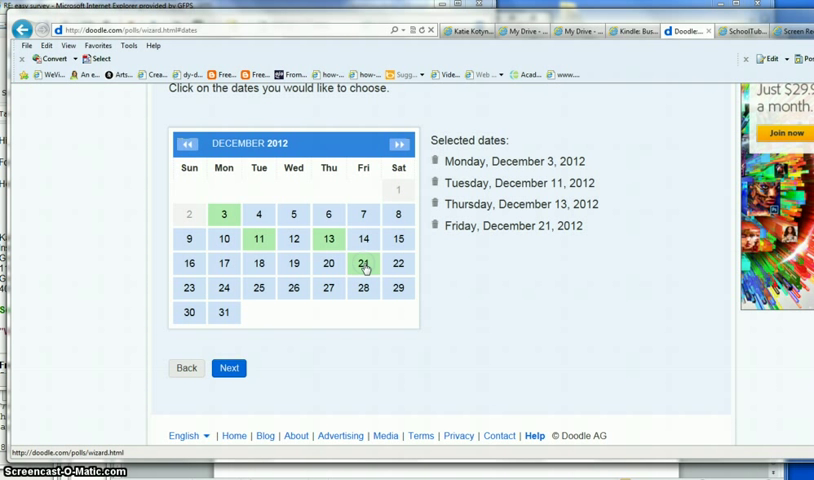
click(229, 368)
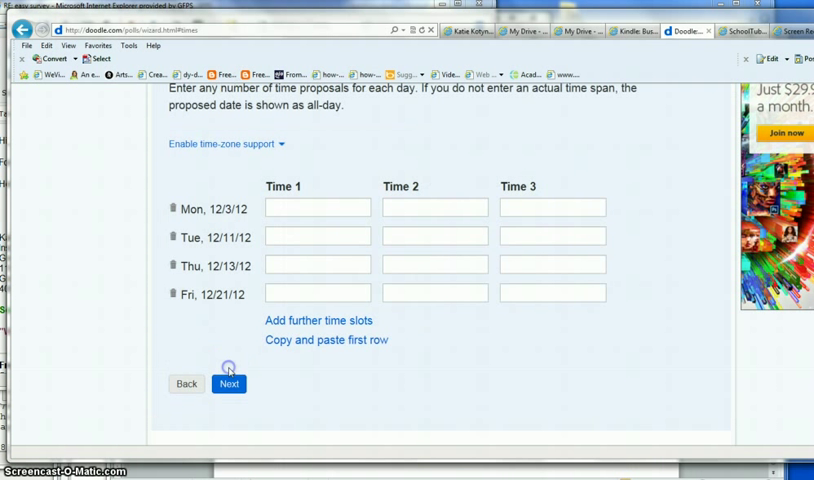
Enter 8:00 AM, 9:00 AM and 5:00 PM as Monday December 3's times.
click(316, 207)
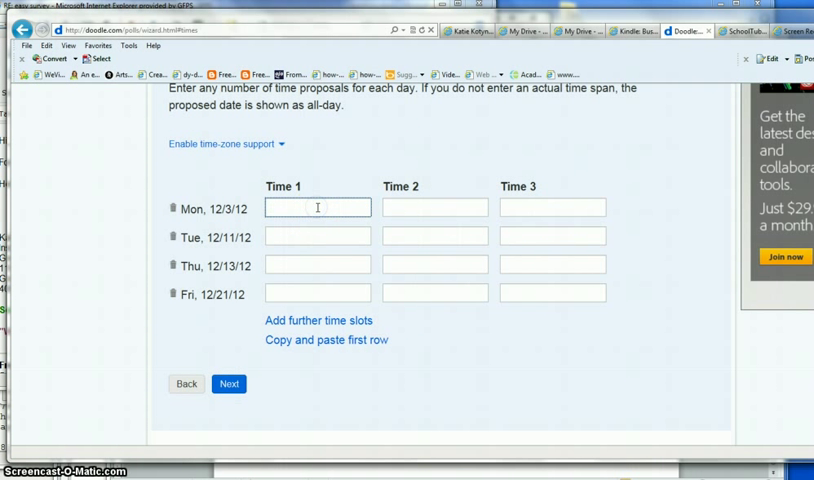
text(8)
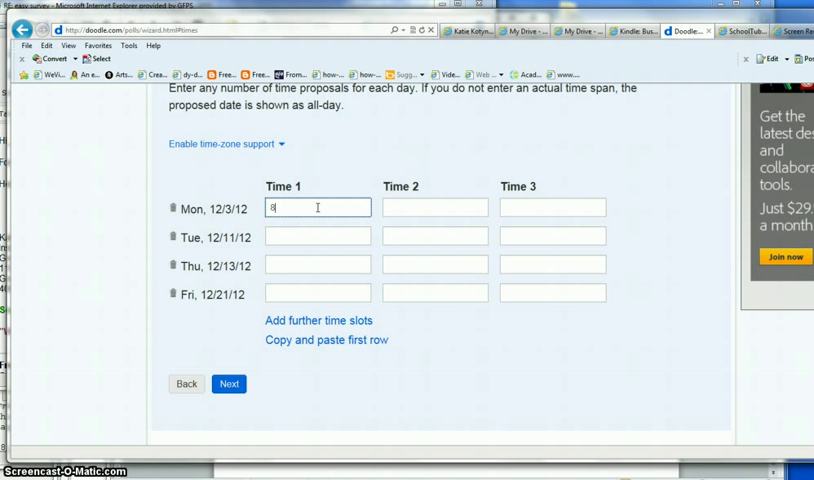
text(:00 am)
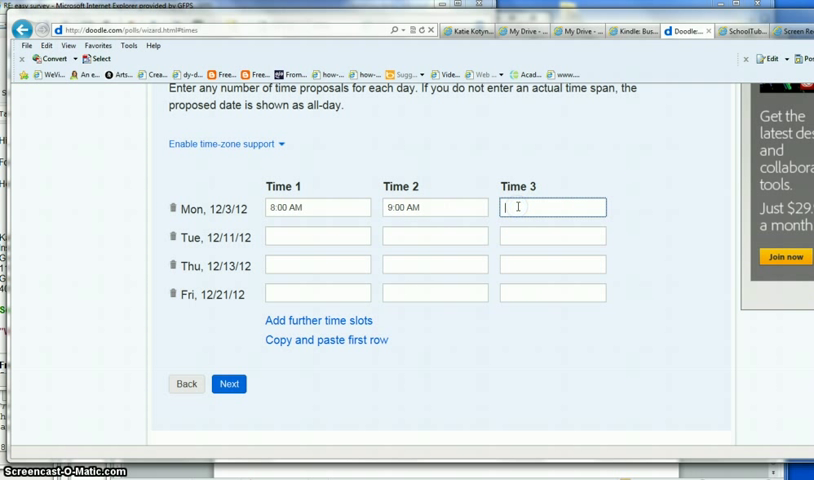
text(5 p)
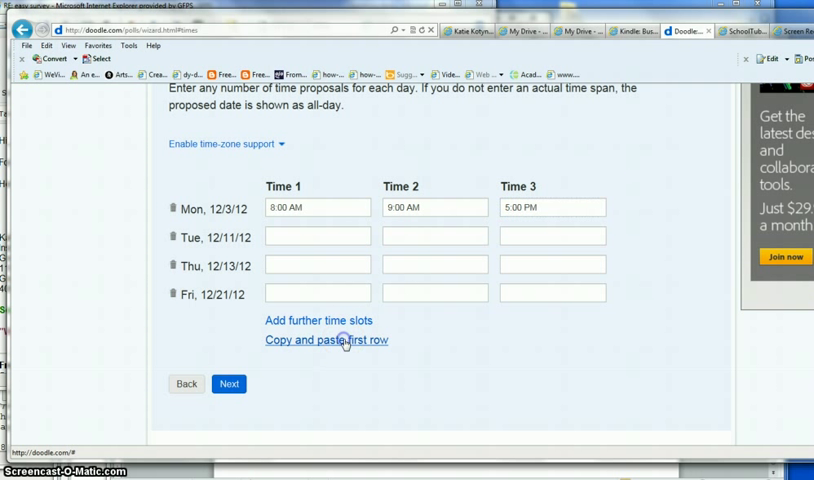
Copy Monday's times to all dates, with December 13 at 10:00 AM and December 21 at 6:00 PM.
click(326, 339)
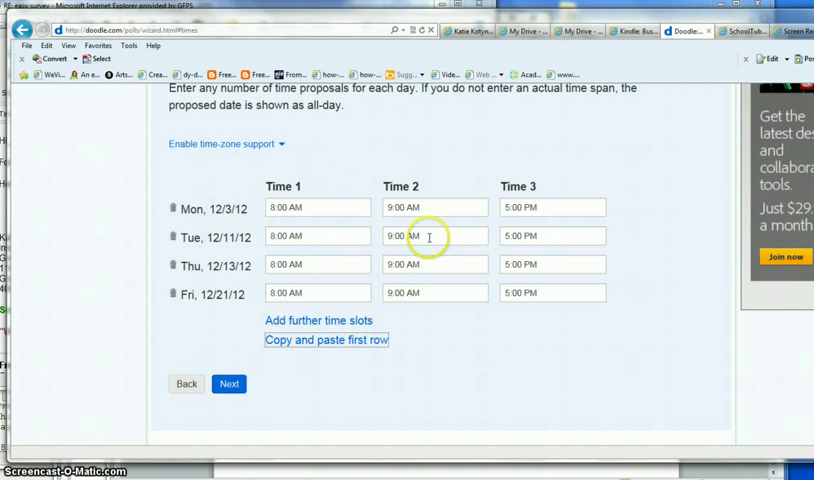
triple_click(433, 264)
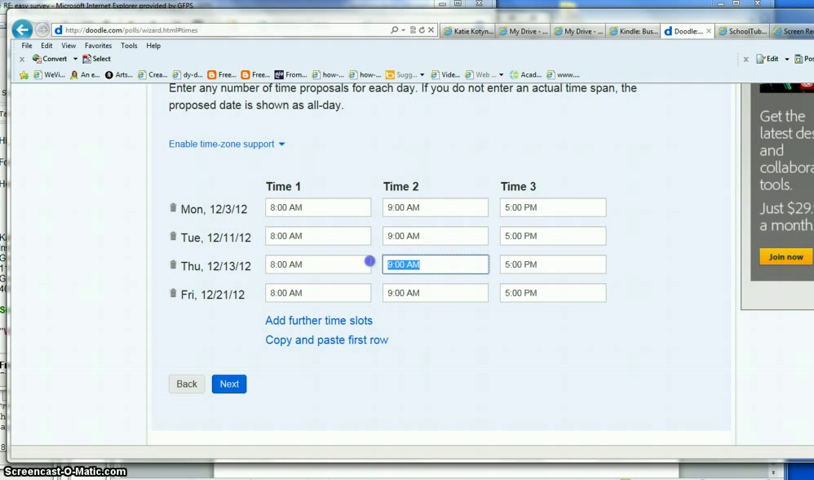
text(10)
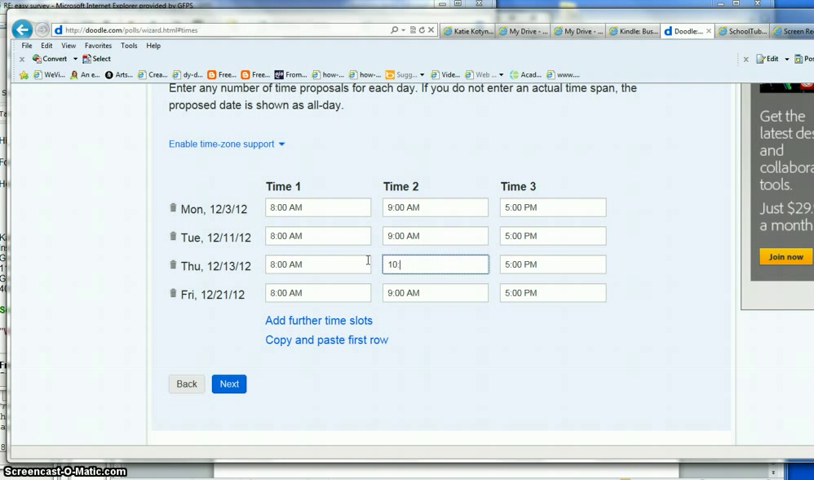
click(550, 292)
text(6)
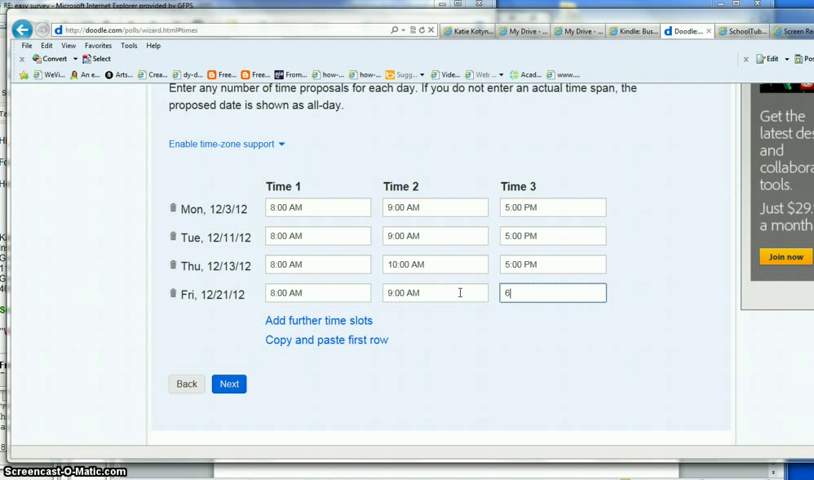
text(:00 pm)
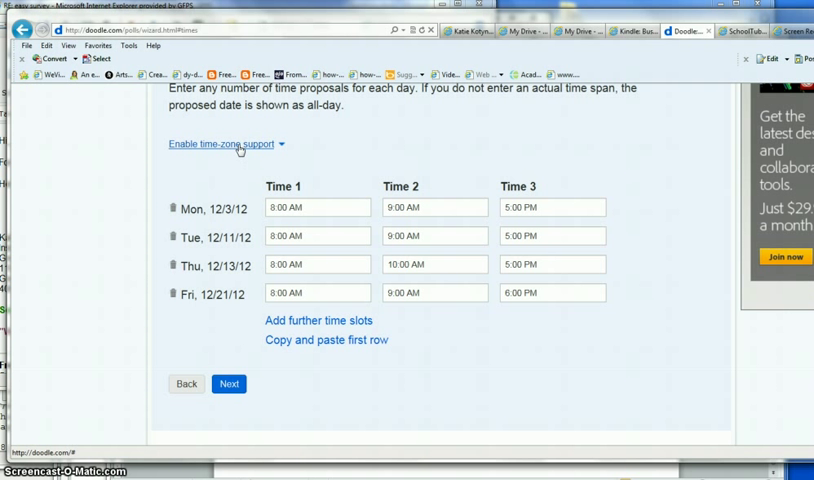
Enable Denver (GMT-07:00) time-zone support and advance to the settings step.
click(222, 143)
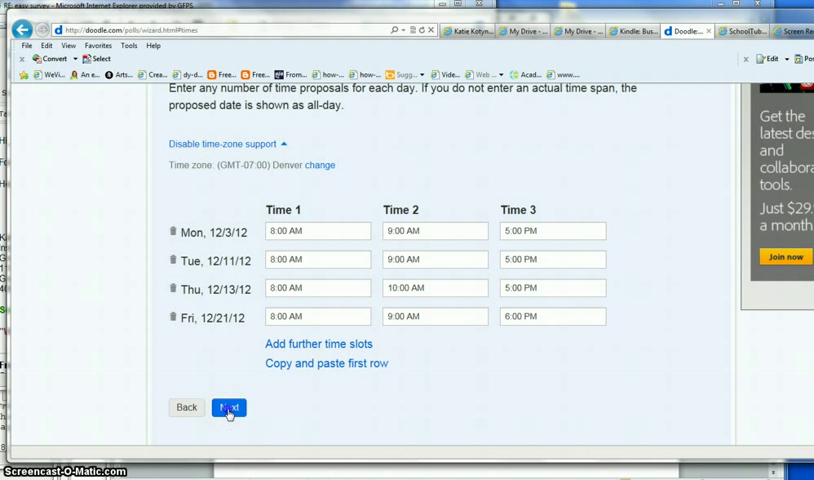
click(228, 407)
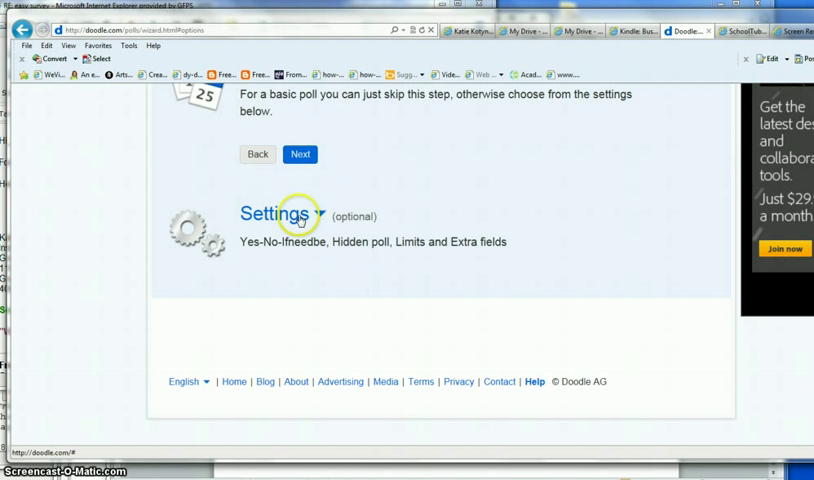
Enable the Yes-No-Ifneedbe answer option and continue to the invitation step.
click(283, 215)
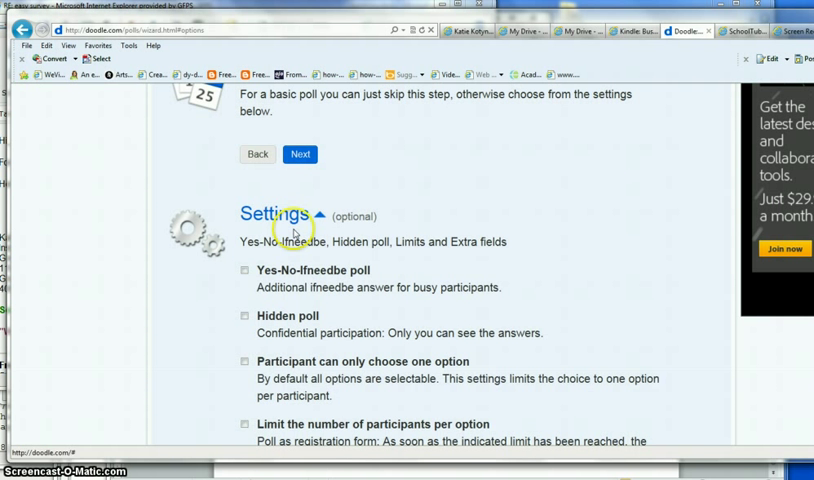
click(244, 271)
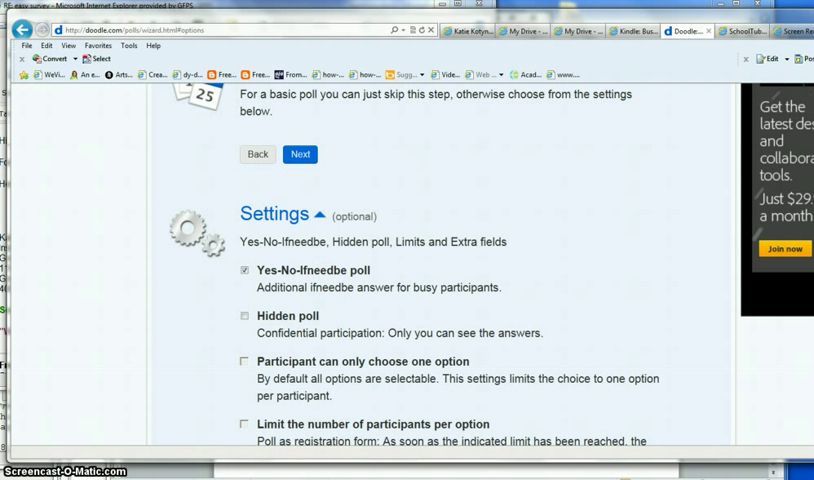
scroll(down, 3)
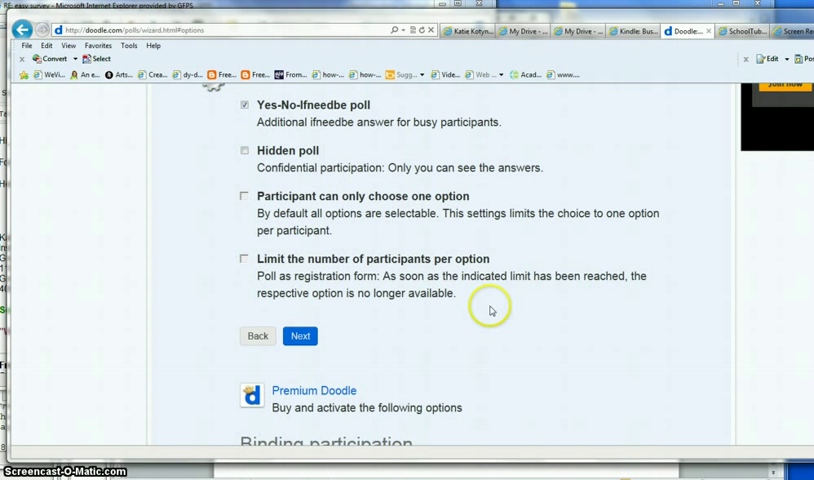
click(300, 335)
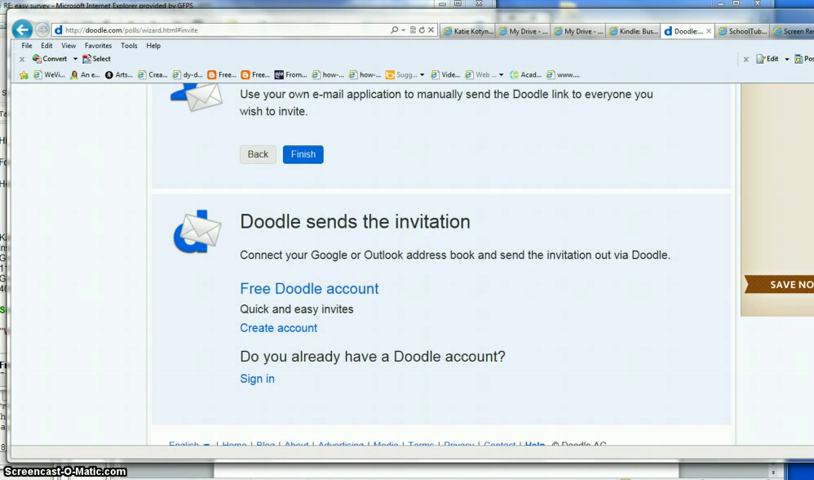
Finish the poll and select its participation link on the confirmation page.
scroll(up, 3)
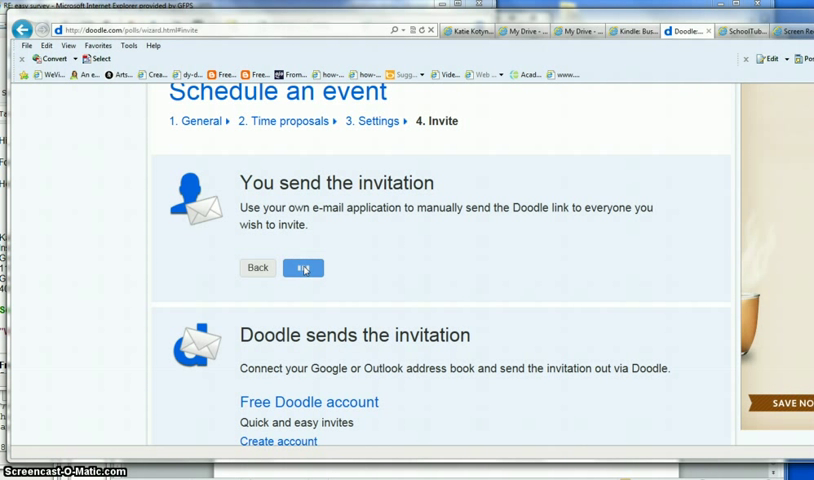
click(303, 267)
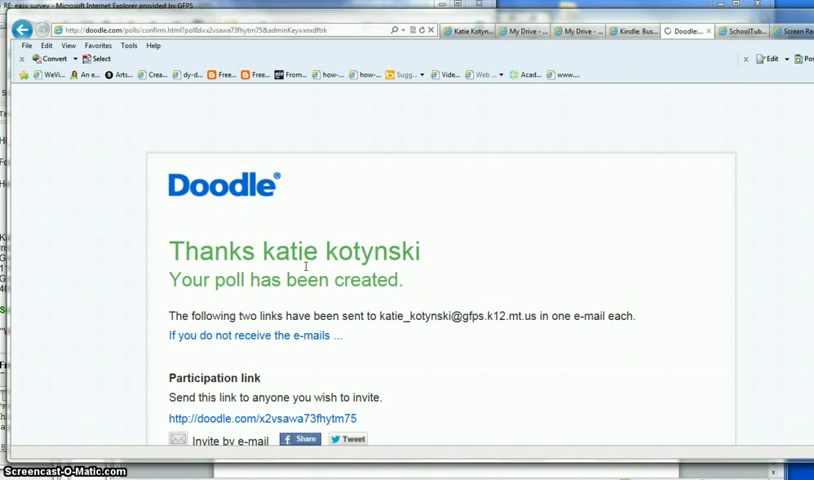
scroll(down, 3)
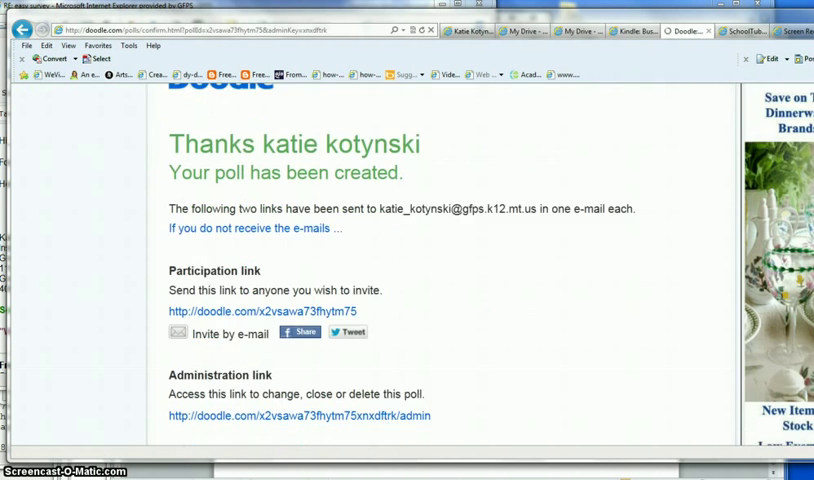
scroll(down, 3)
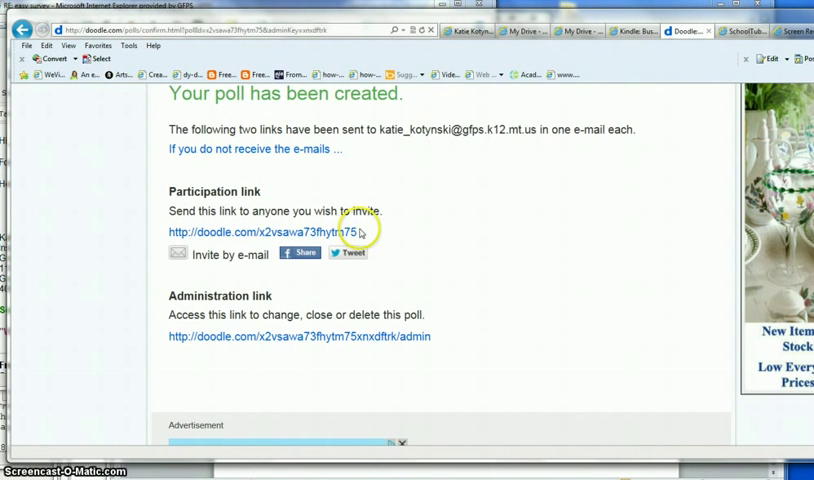
double_click(265, 232)
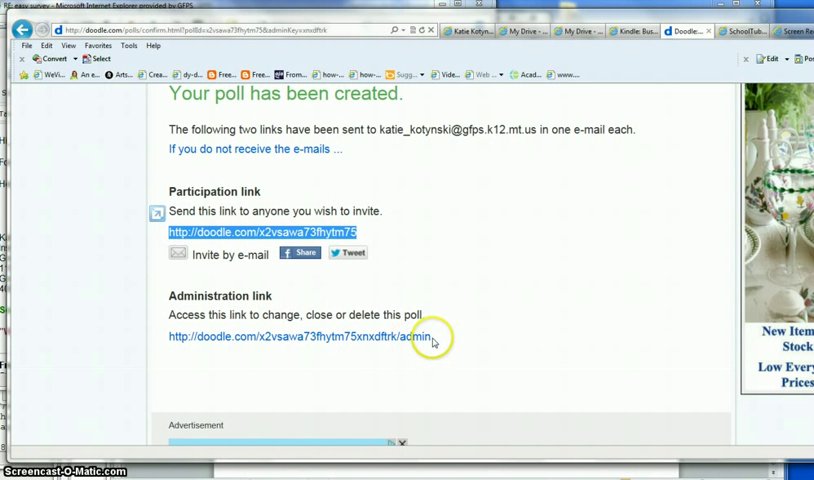
mouse_move(372, 236)
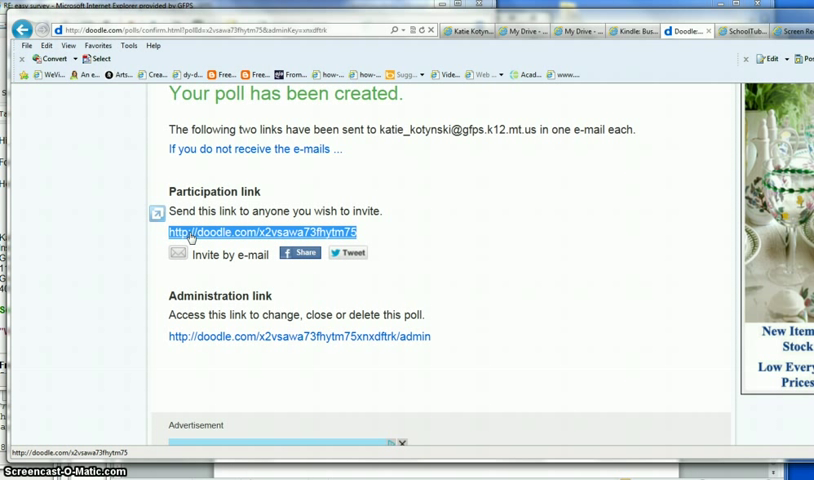
mouse_move(208, 237)
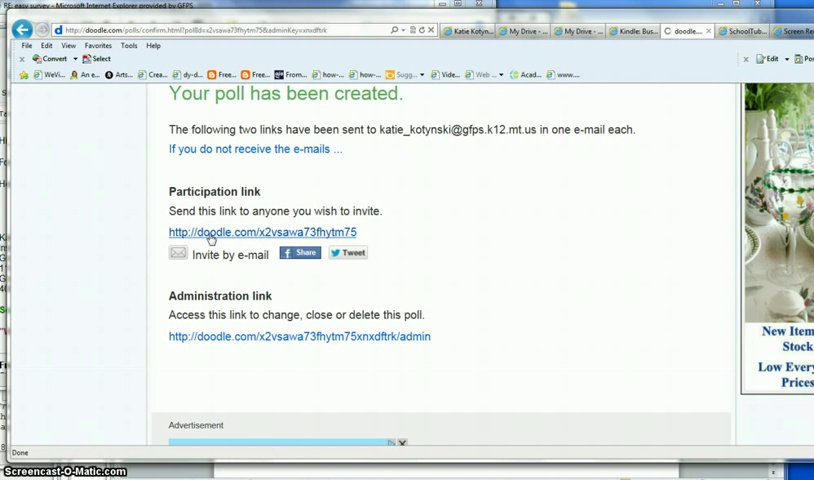
Open the participation link, show all 12 options and enter the name katie kotynski.
click(265, 232)
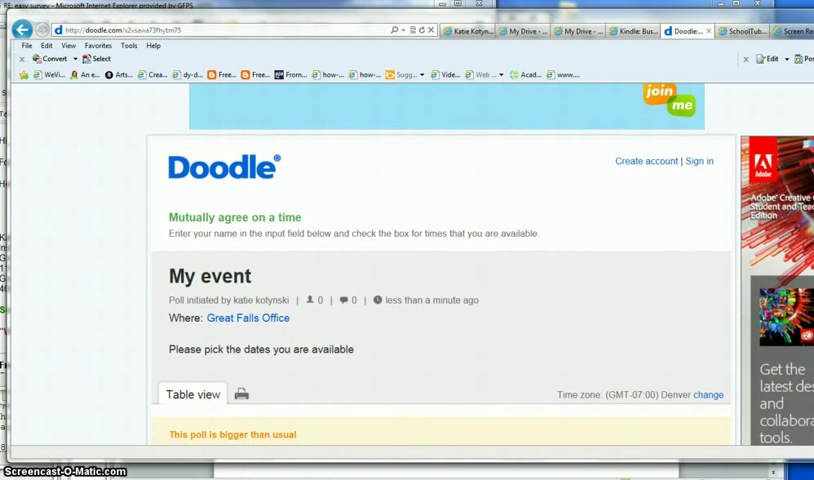
scroll(down, 3)
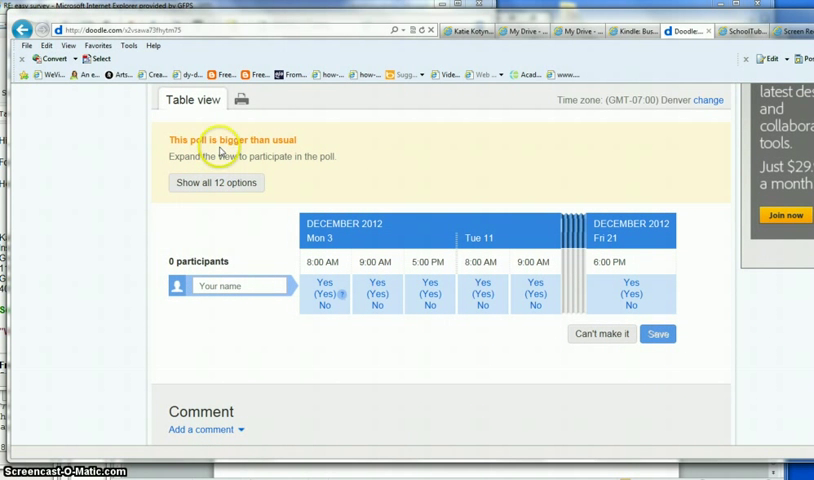
click(216, 182)
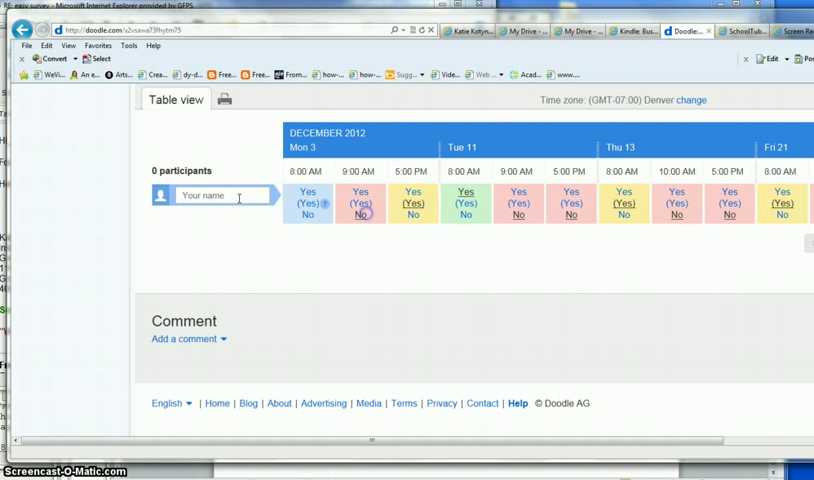
text(katie)
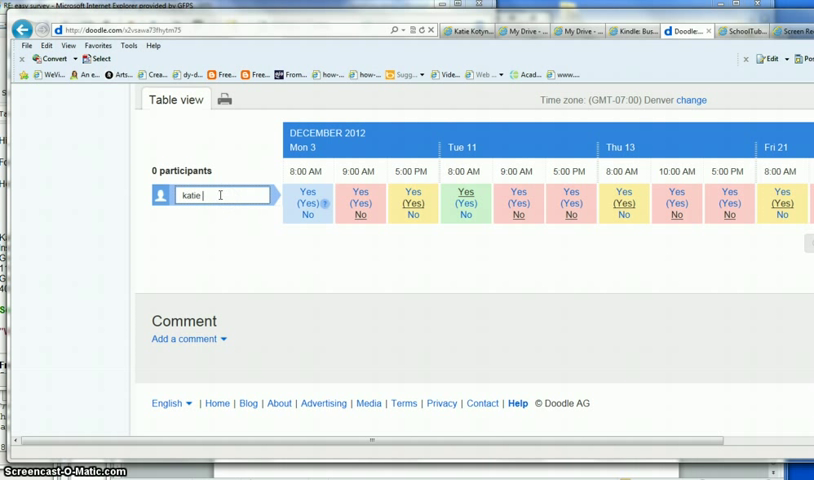
text(kotynski)
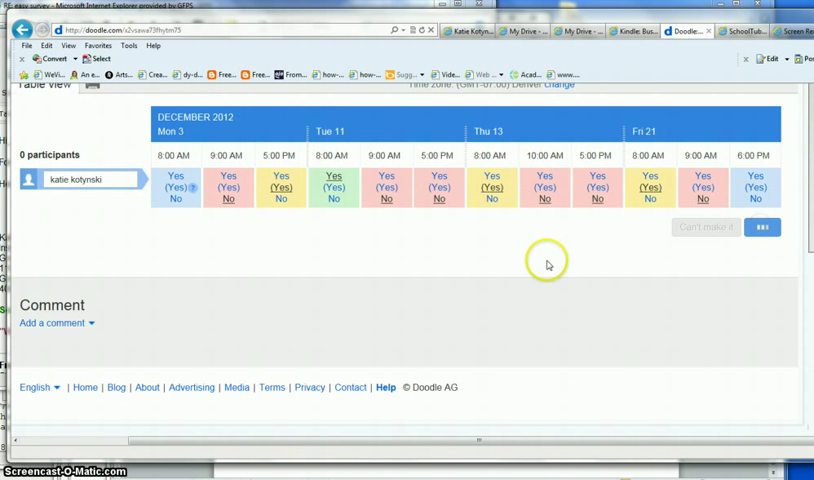
mouse_move(135, 287)
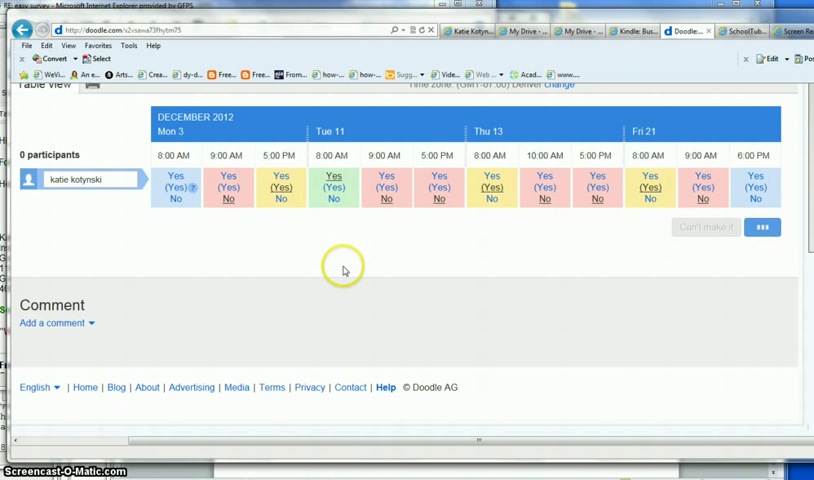
mouse_move(343, 270)
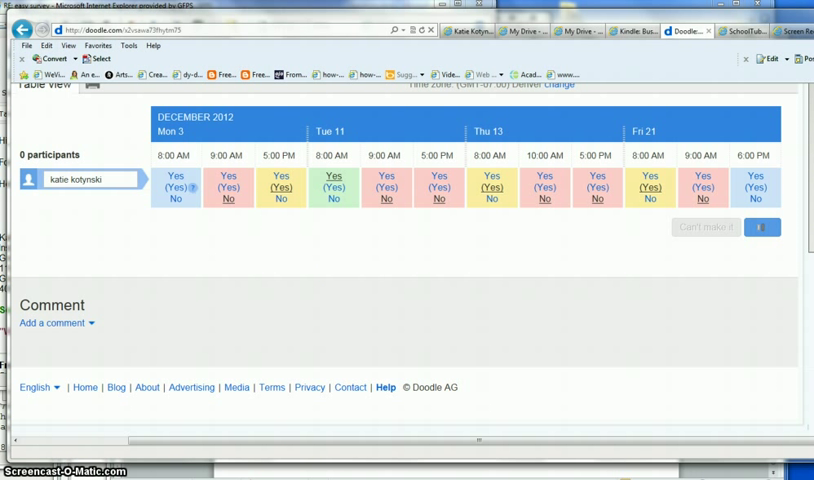
Return to the poll and expand all 12 options to see Yes, Ifneedbe and No totals.
click(763, 227)
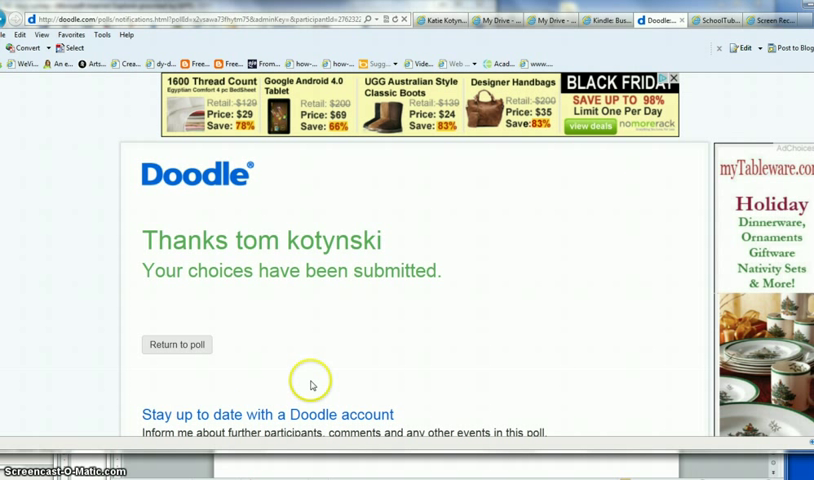
mouse_move(318, 247)
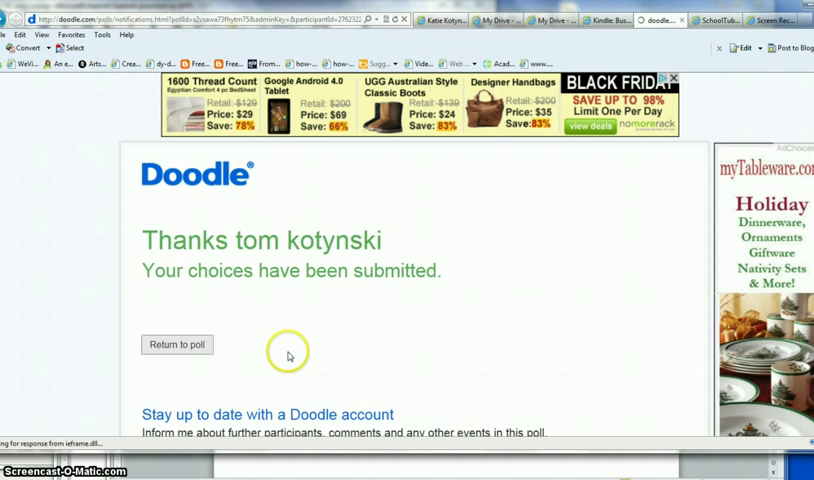
click(177, 344)
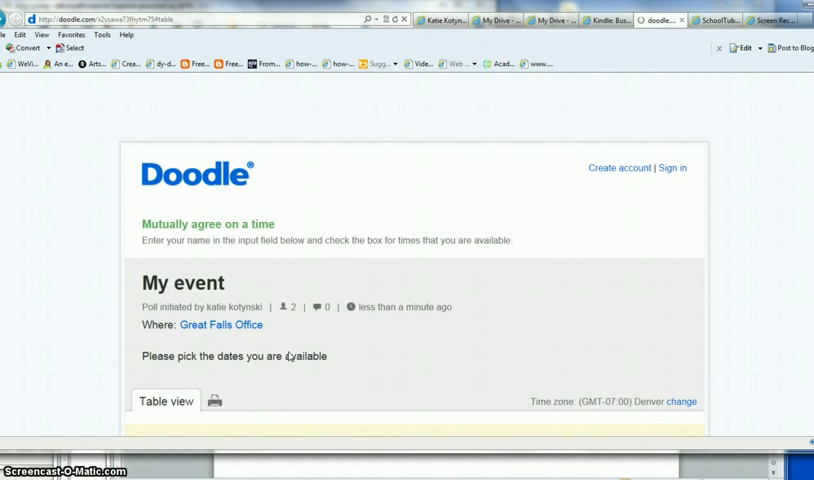
scroll(down, 3)
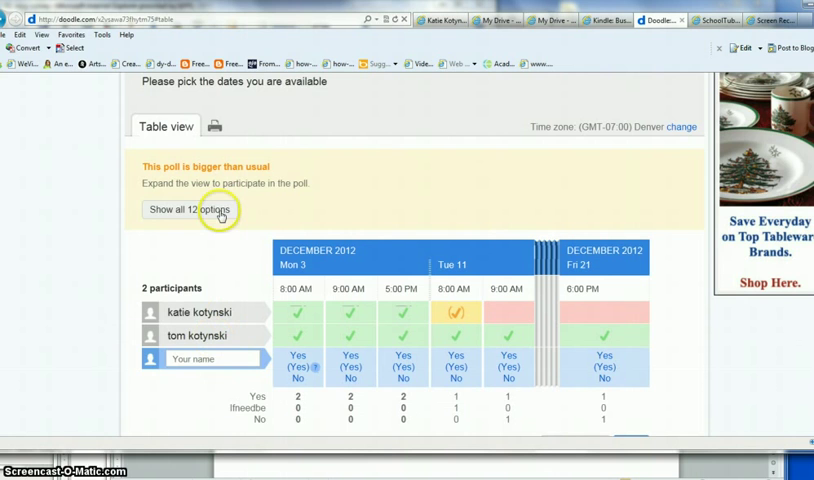
click(188, 210)
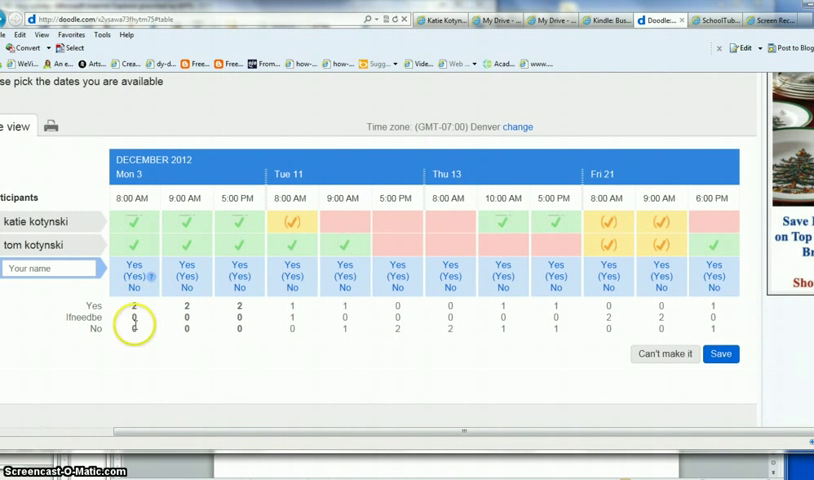
mouse_move(185, 313)
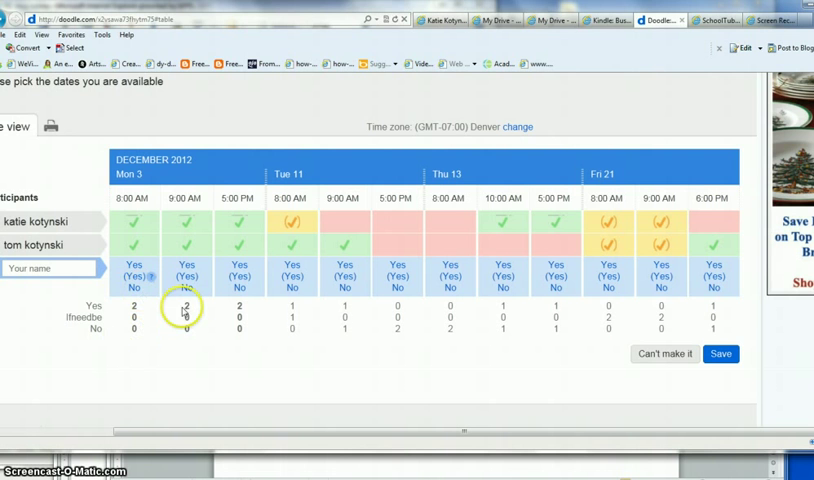
mouse_move(280, 333)
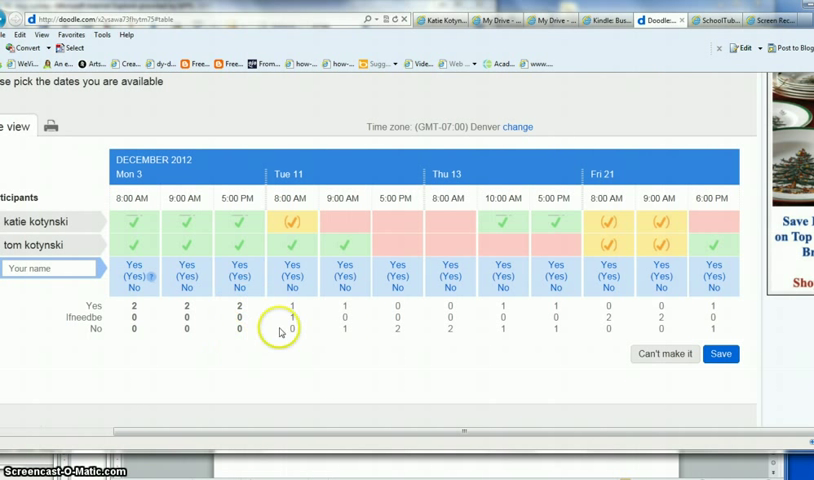
mouse_move(705, 323)
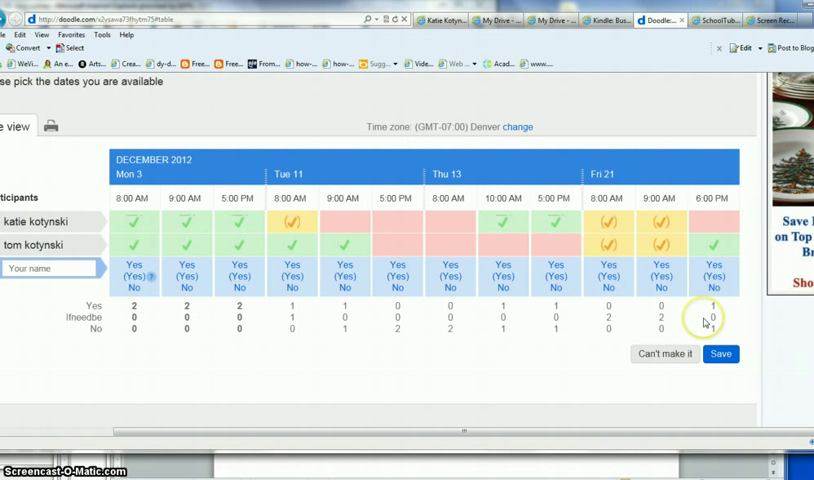
mouse_move(637, 332)
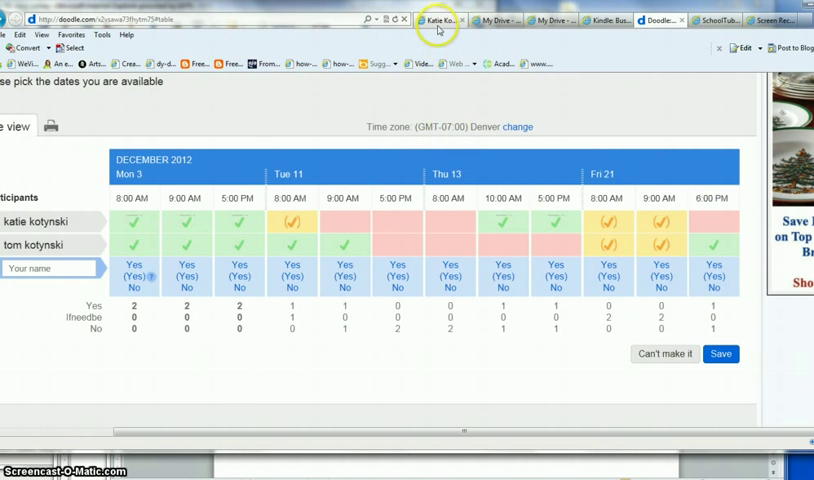
click(430, 19)
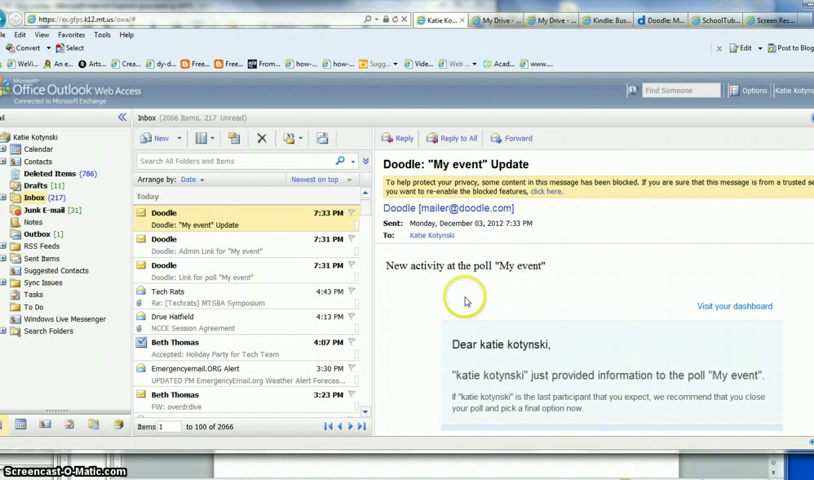
scroll(down, 3)
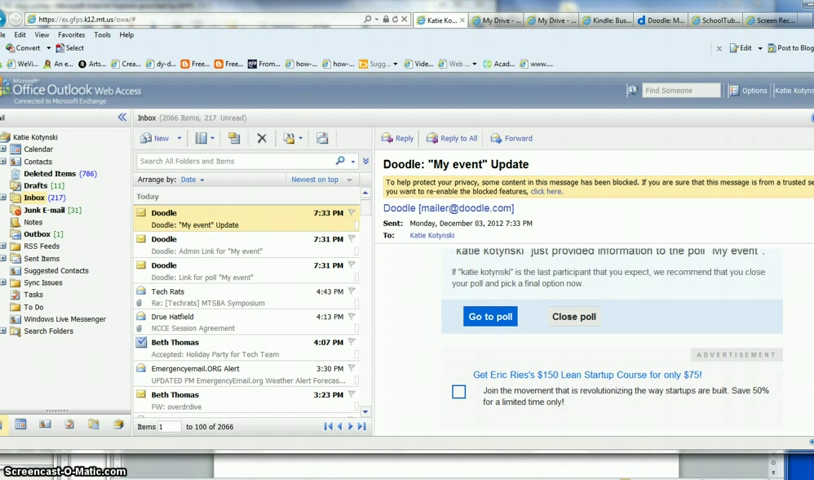